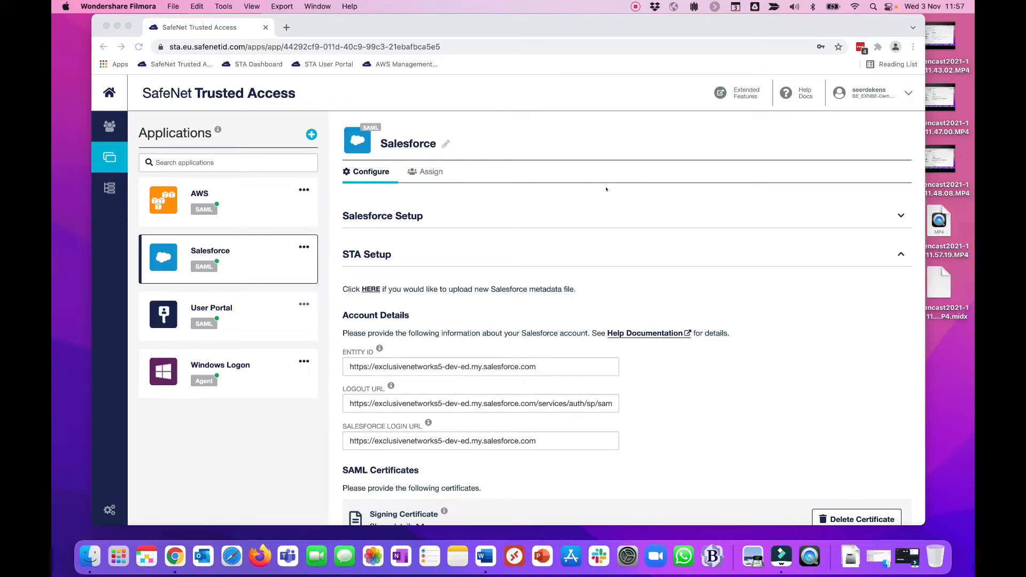
{"action": "mouse_move", "coordinate": [410, 222]}
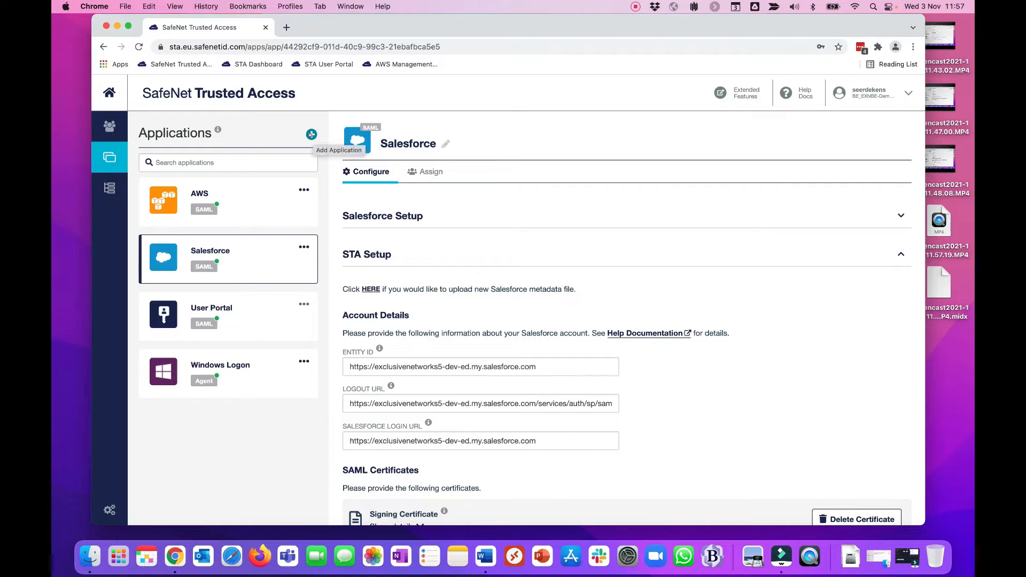
Start adding a new application and search the catalogue for 'office' to find Office 365.
{"action": "left_click", "coordinate": [311, 135]}
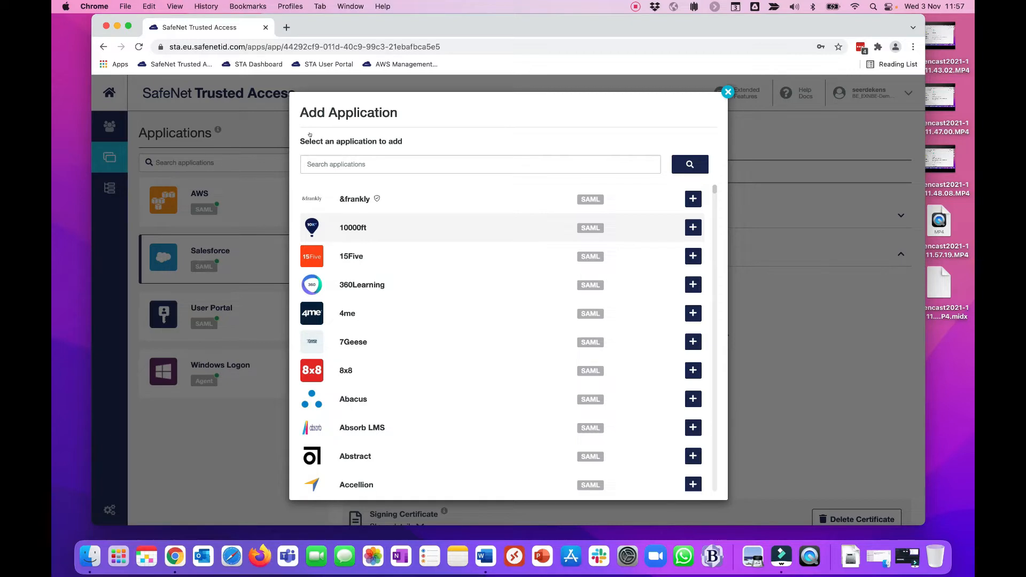
{"action": "scroll", "scroll_direction": "down", "scroll_amount": 3}
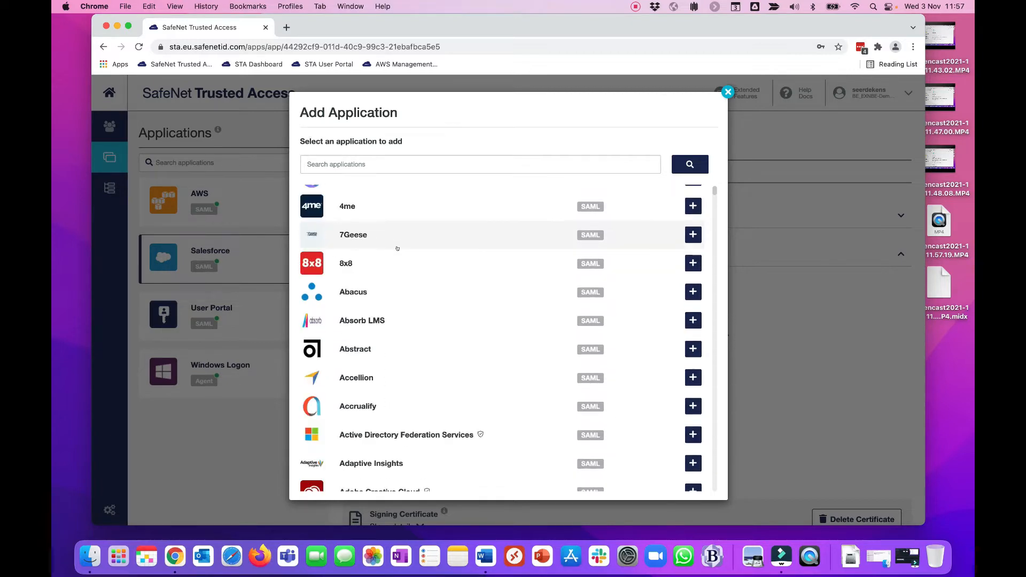
{"action": "scroll", "scroll_direction": "down", "scroll_amount": 3}
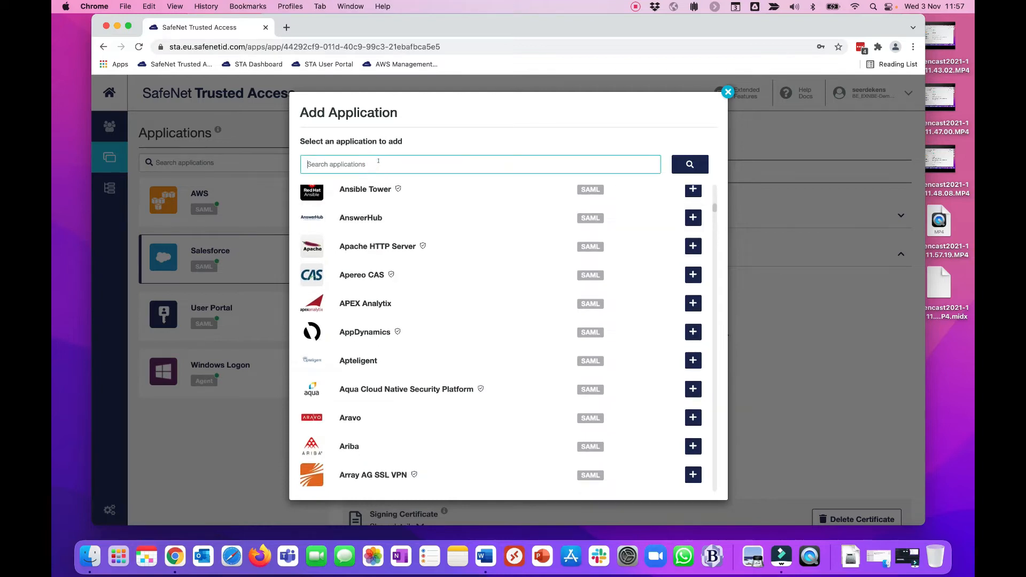
{"action": "type", "text": "office 365"}
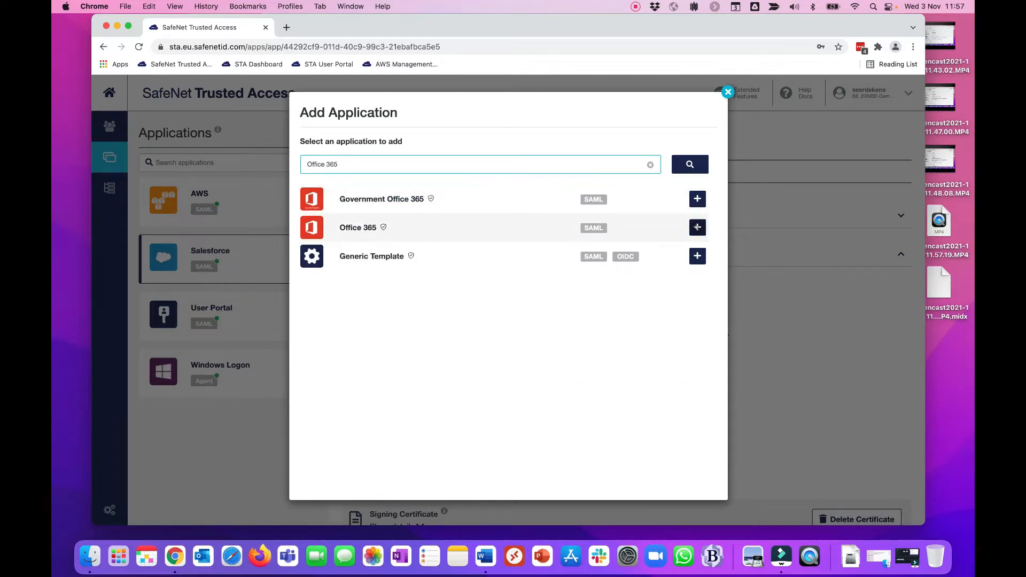
Add Office 365 from the catalogue as a new application, keeping its default display name.
{"action": "left_click", "coordinate": [697, 227]}
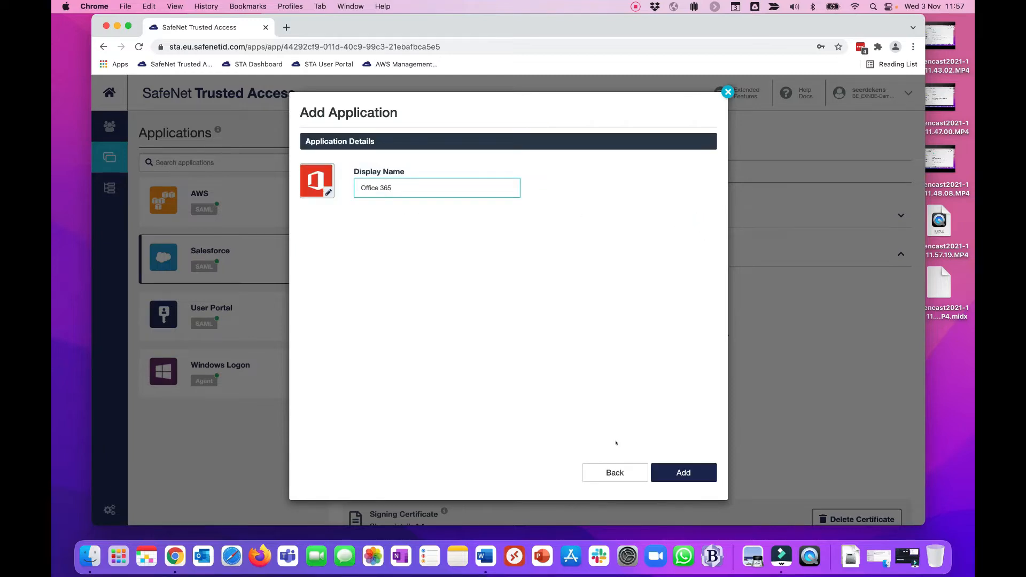
{"action": "left_click", "coordinate": [727, 92]}
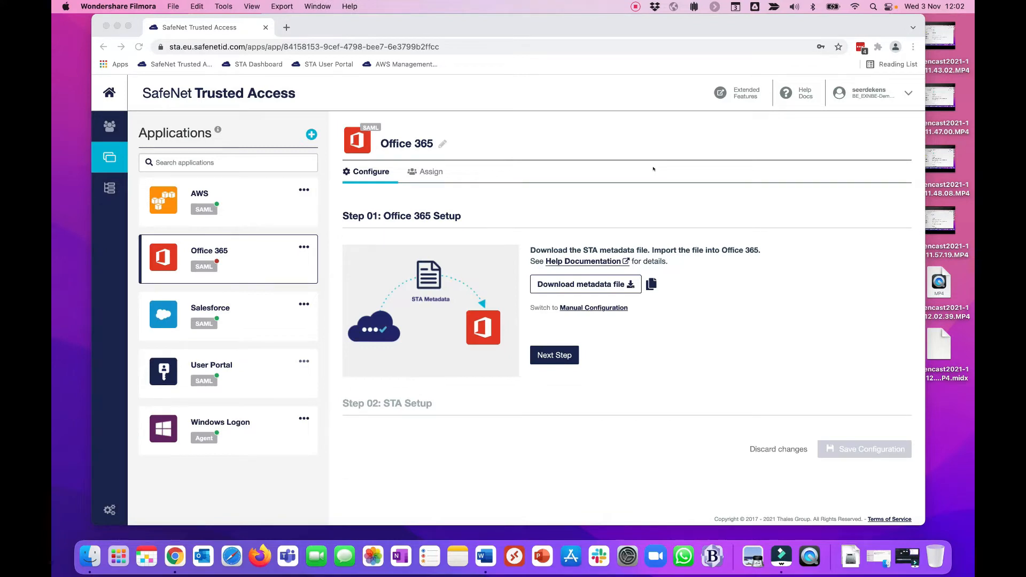
{"action": "mouse_move", "coordinate": [585, 284]}
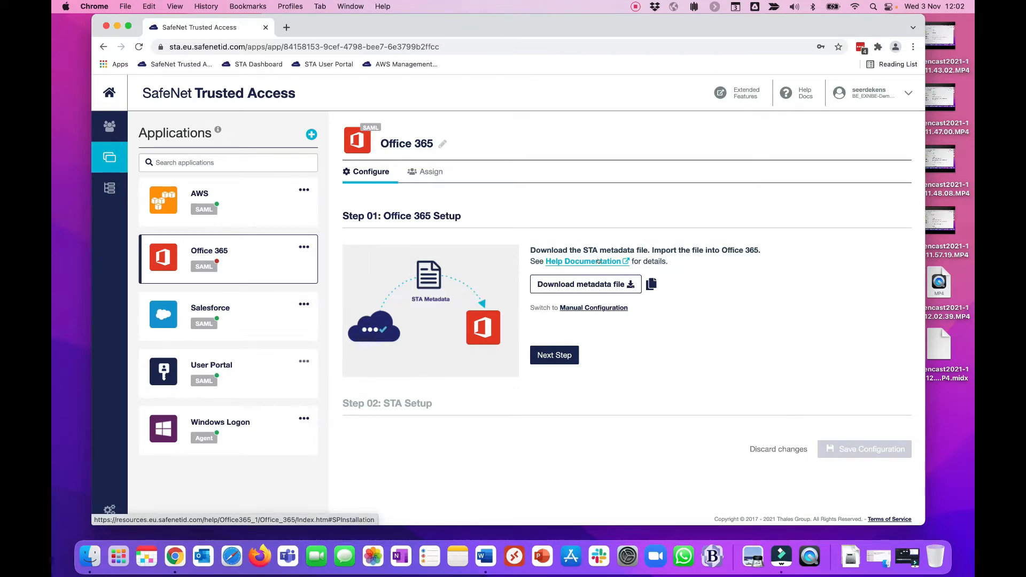
Read the Office 365 setup help documentation in a new tab, then return to the STA console.
{"action": "left_click", "coordinate": [584, 261]}
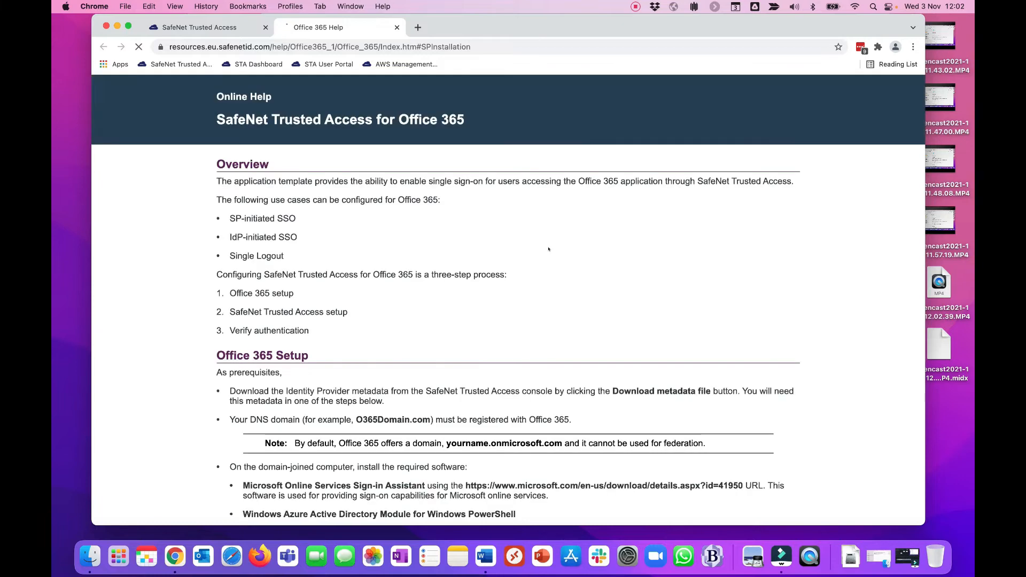
{"action": "scroll", "scroll_direction": "down", "scroll_amount": 3}
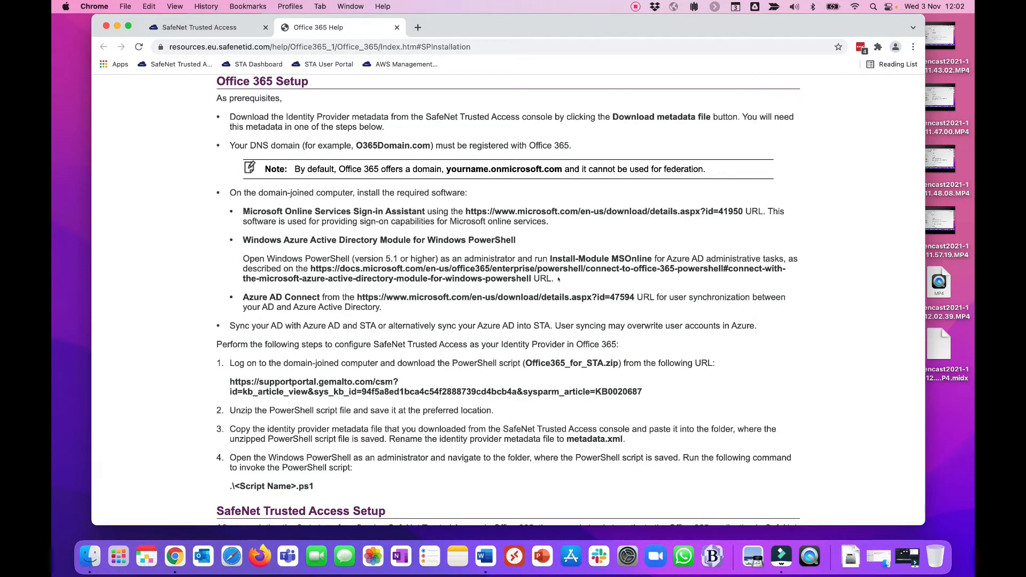
{"action": "scroll", "scroll_direction": "down", "scroll_amount": 3}
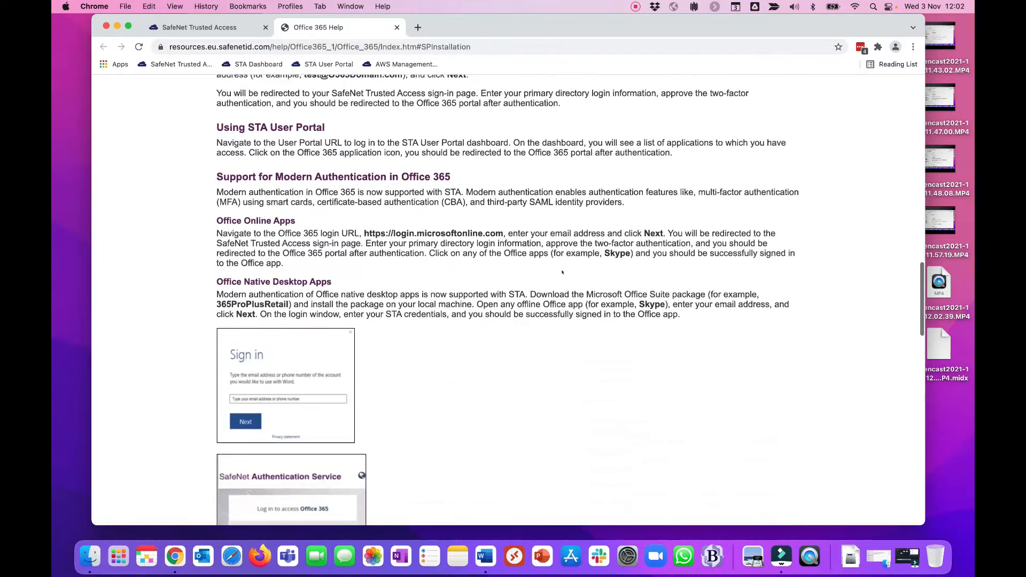
{"action": "scroll", "scroll_direction": "down", "scroll_amount": 3}
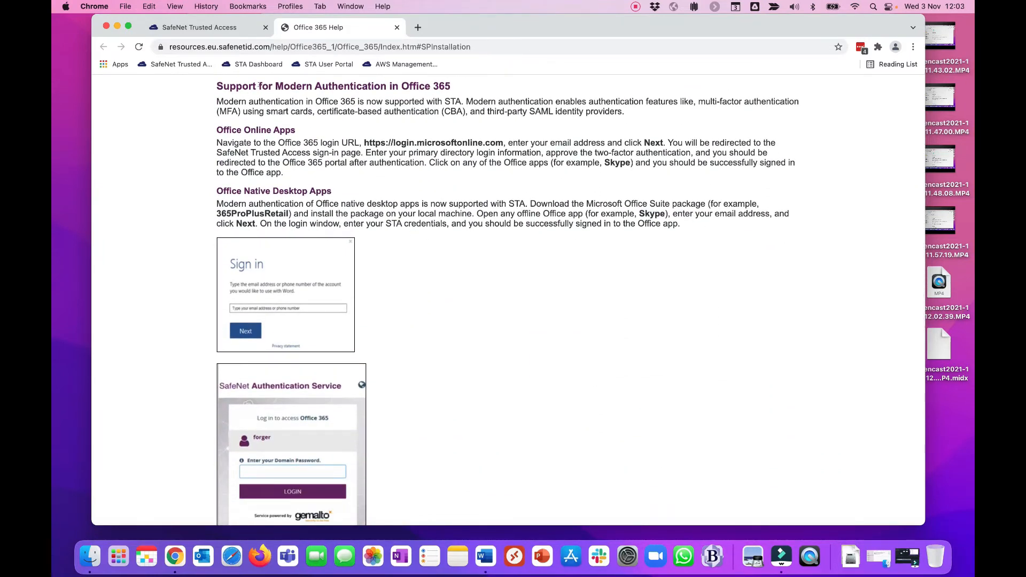
{"action": "left_click", "coordinate": [200, 27]}
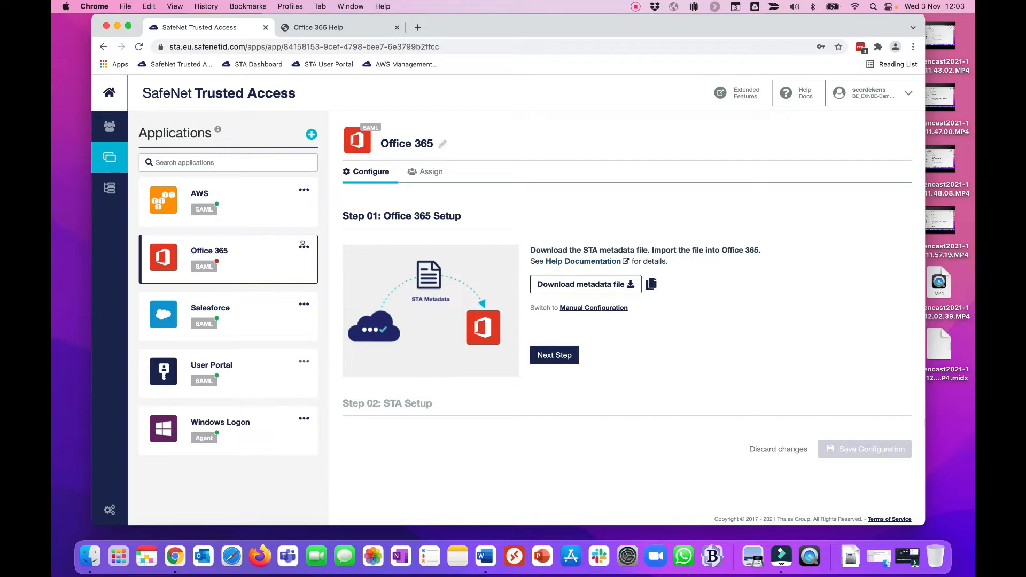
Show the AWS application's STA setup account details from the Applications list.
{"action": "left_click", "coordinate": [282, 260]}
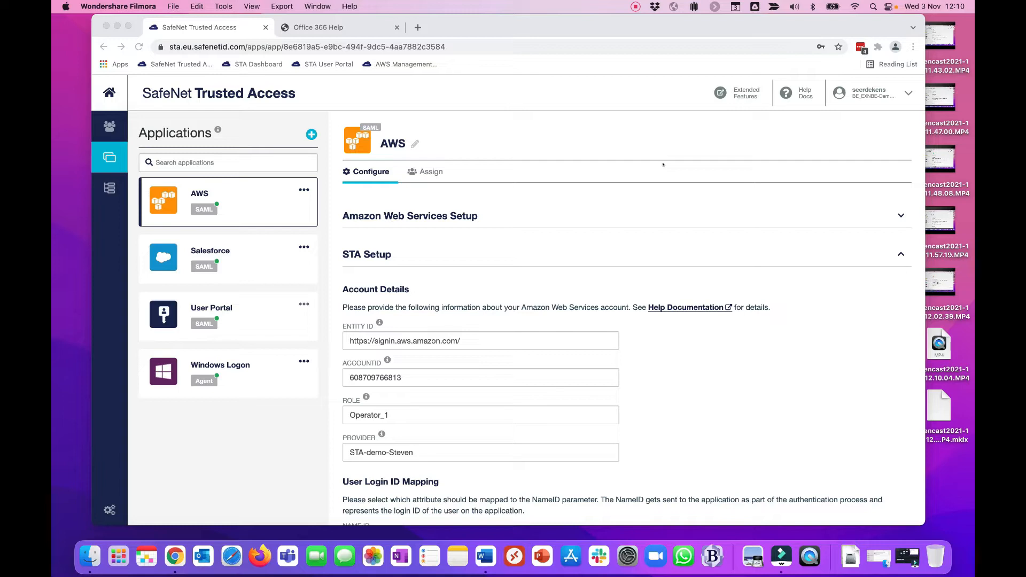
{"action": "mouse_move", "coordinate": [620, 191]}
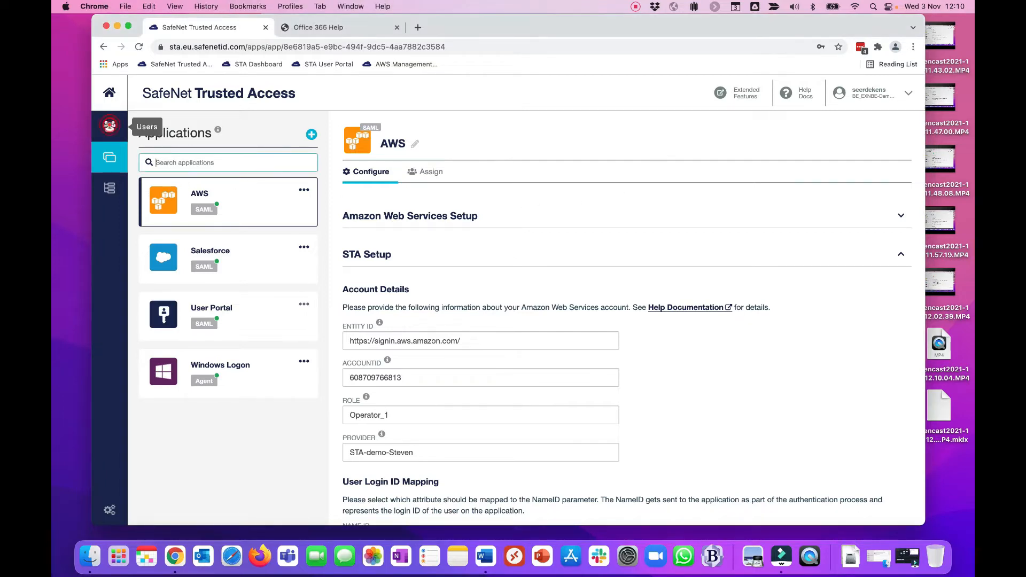
{"action": "left_click", "coordinate": [109, 127]}
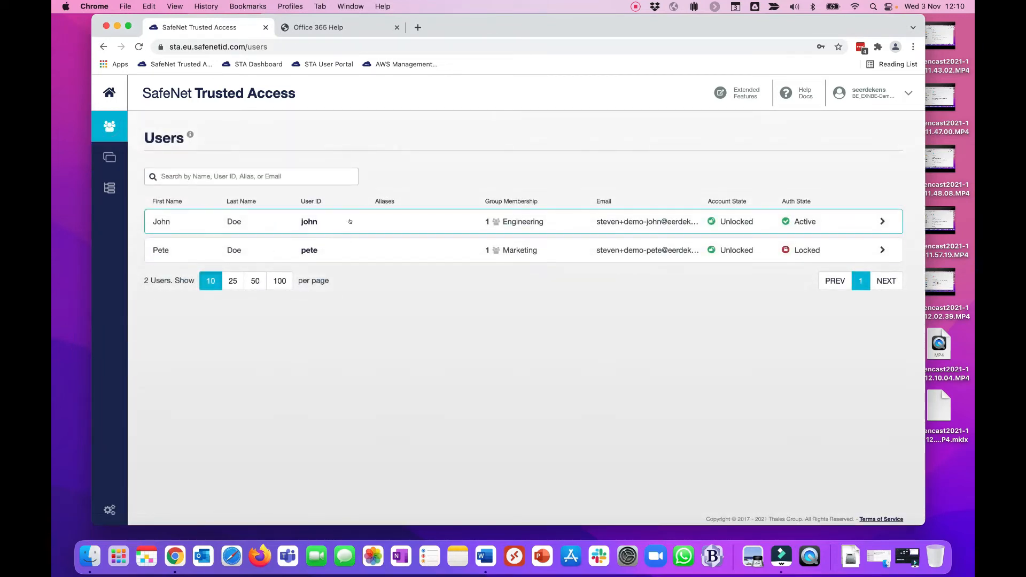
{"action": "mouse_move", "coordinate": [329, 252]}
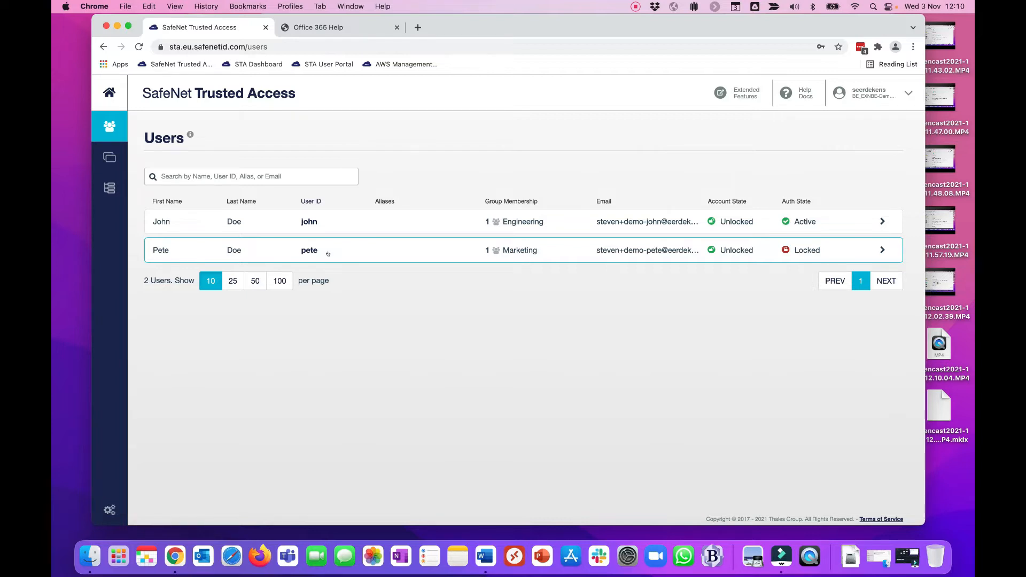
{"action": "mouse_move", "coordinate": [109, 158]}
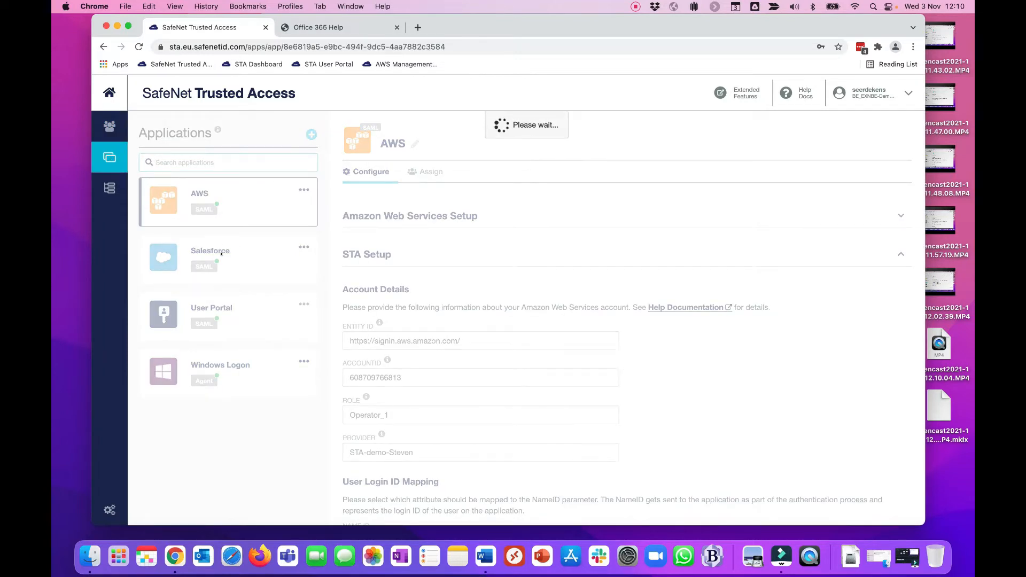
Check Salesforce's assignment (Engineering group only), then AWS's assignment to all users.
{"action": "left_click", "coordinate": [228, 259]}
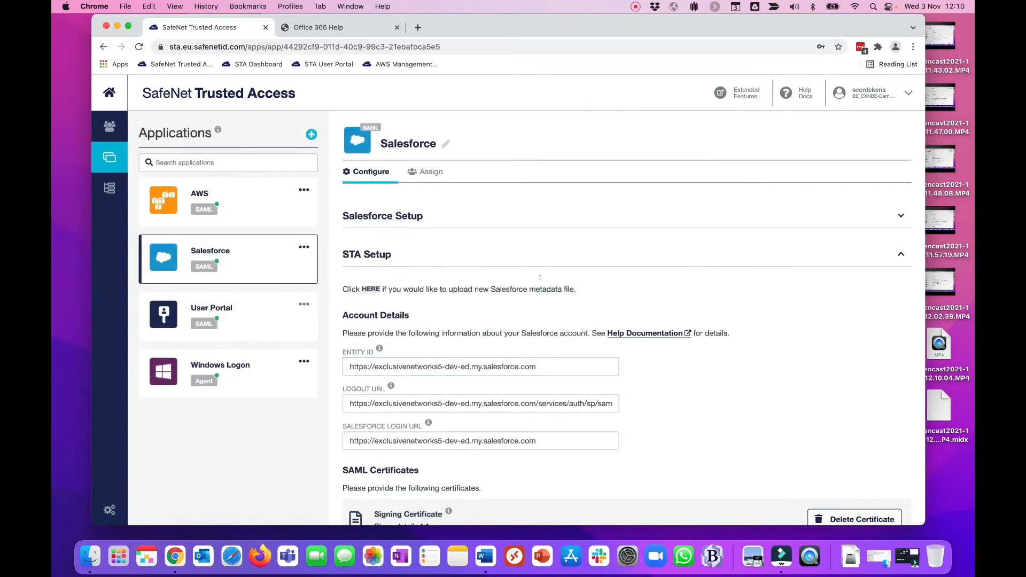
{"action": "left_click", "coordinate": [429, 171]}
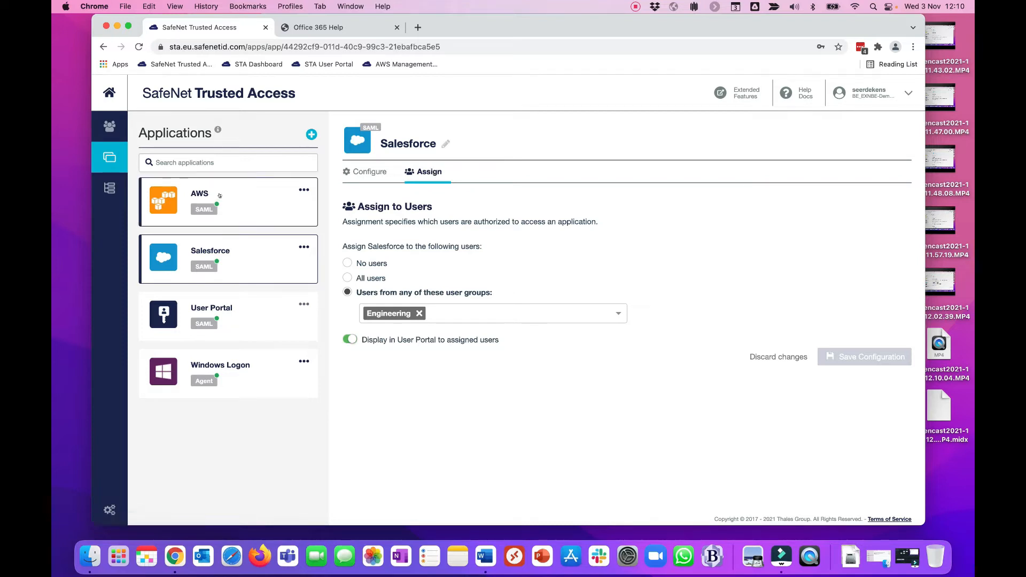
{"action": "left_click", "coordinate": [227, 202]}
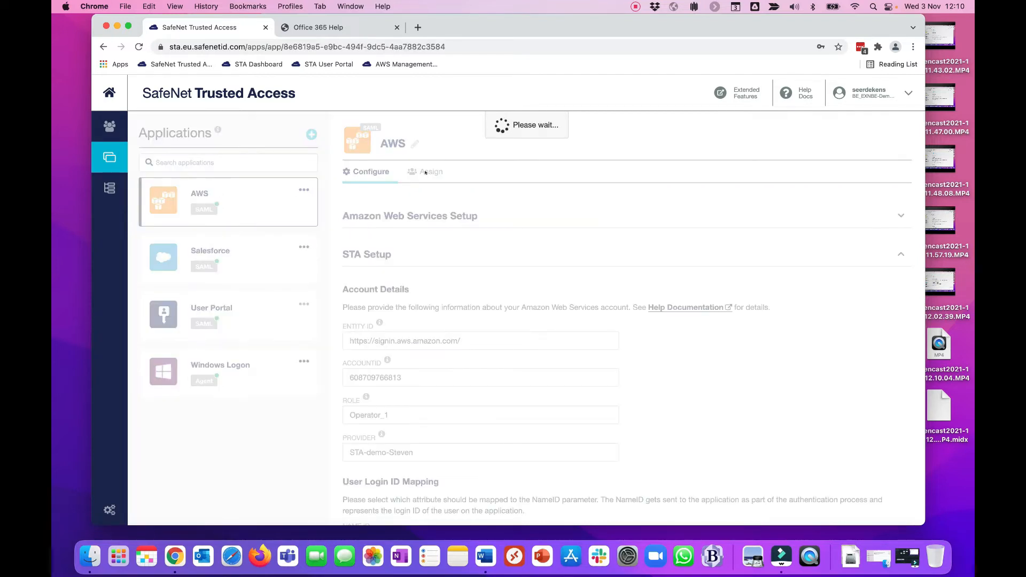
{"action": "left_click", "coordinate": [429, 171]}
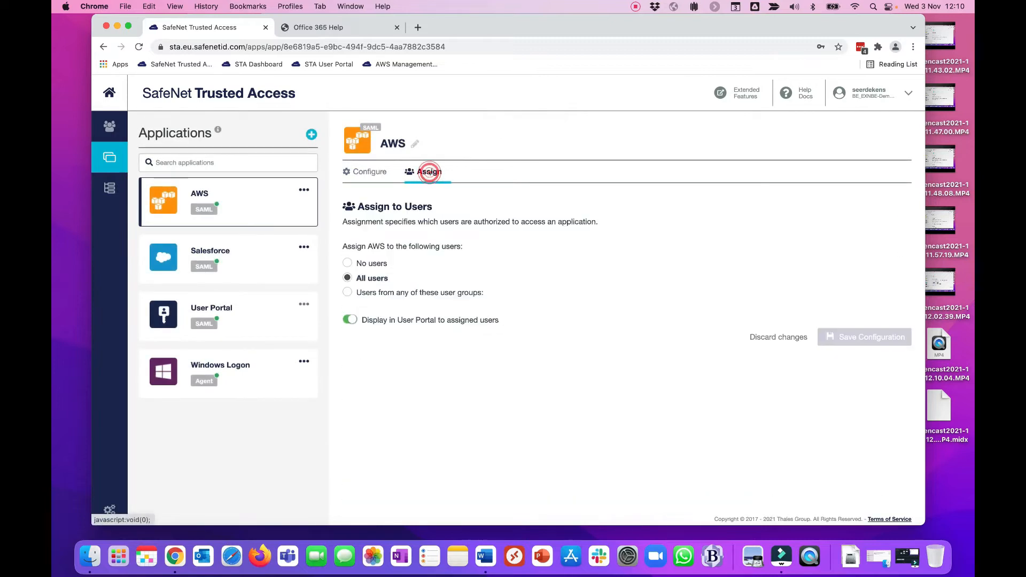
{"action": "left_click", "coordinate": [429, 171]}
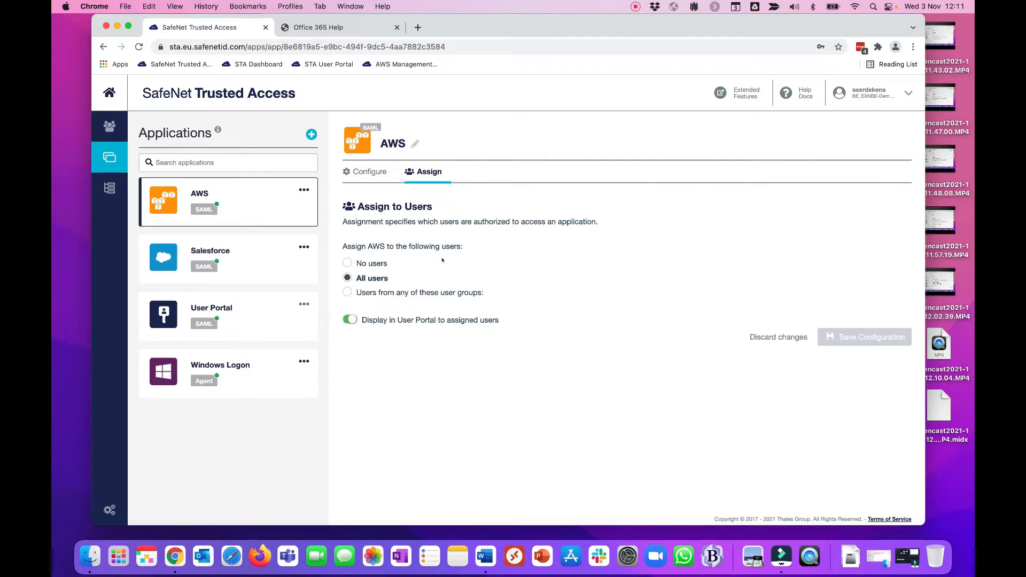
{"action": "mouse_move", "coordinate": [109, 188]}
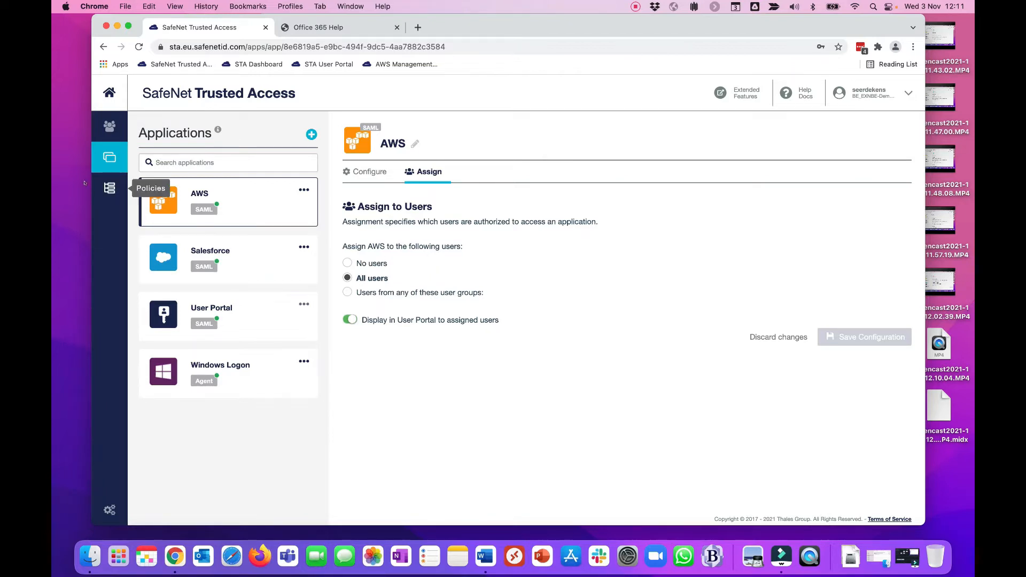
Review the AWS Console policy, then Salesforce's 'From the office' scenario requiring password and OTP for Engineering.
{"action": "left_click", "coordinate": [109, 188]}
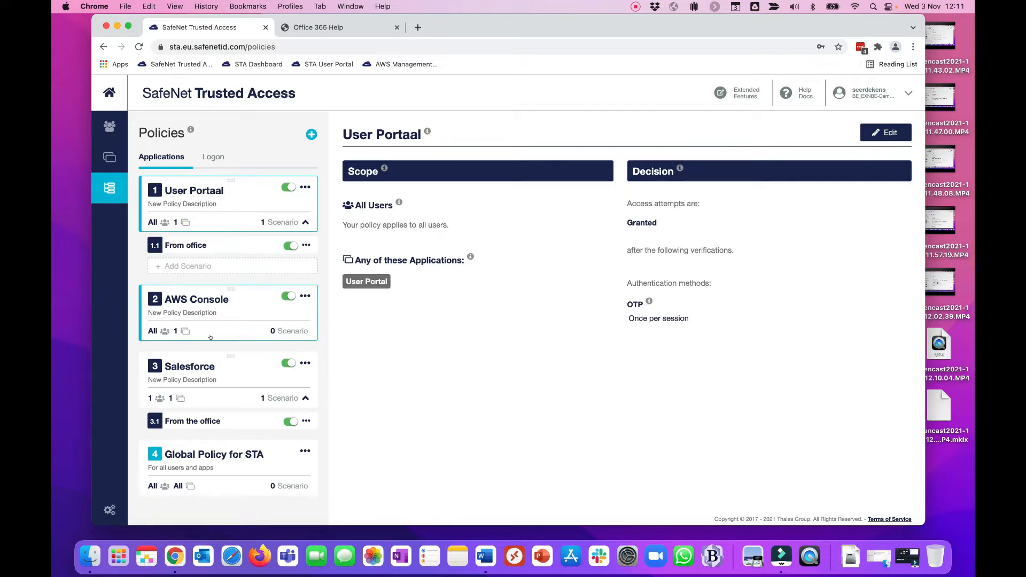
{"action": "left_click", "coordinate": [190, 345]}
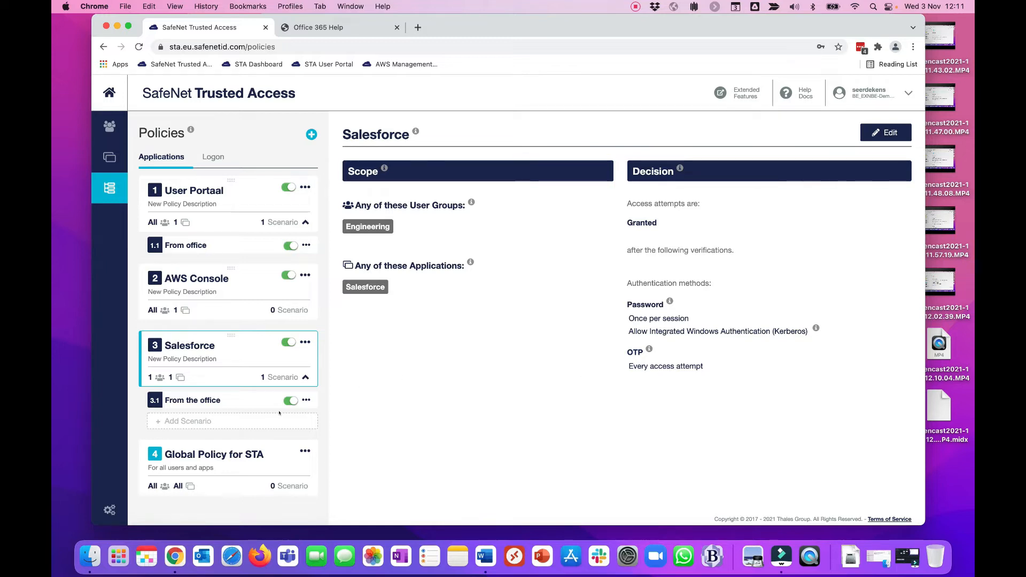
{"action": "left_click", "coordinate": [193, 400]}
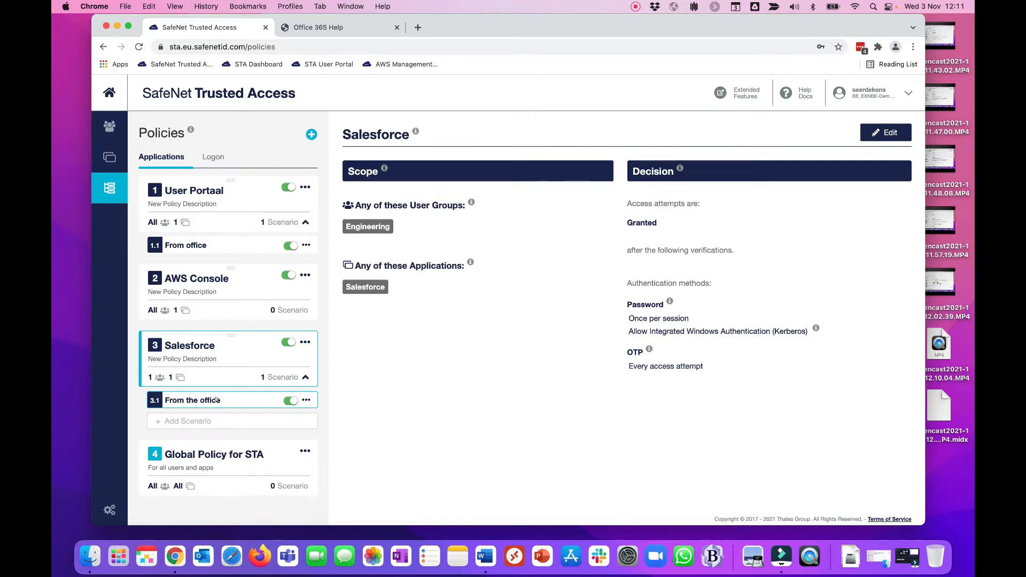
{"action": "left_click", "coordinate": [192, 400]}
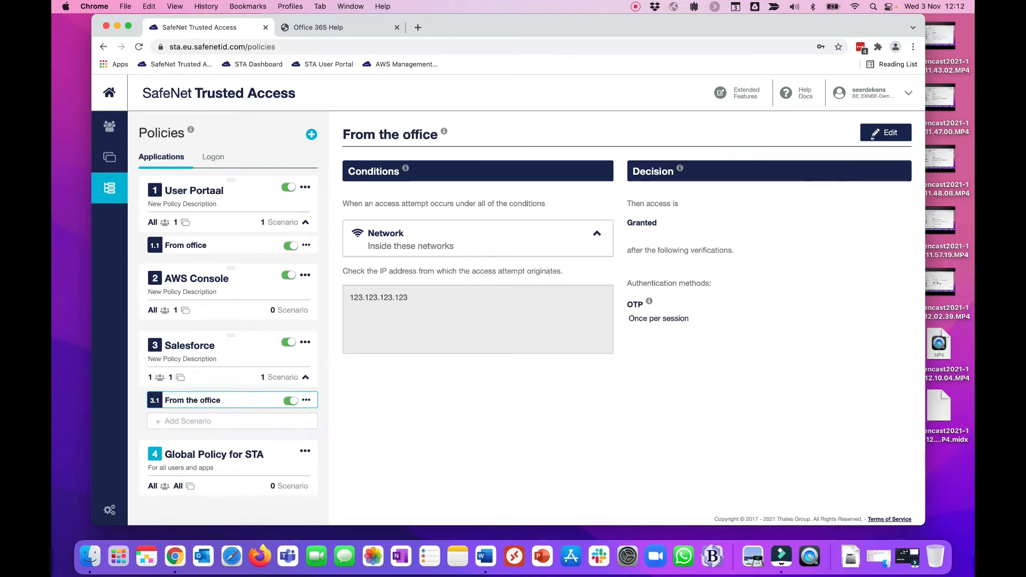
Edit the 'From the office' scenario to allow only Windows and macOS devices, and review User Location.
{"action": "left_click", "coordinate": [885, 132]}
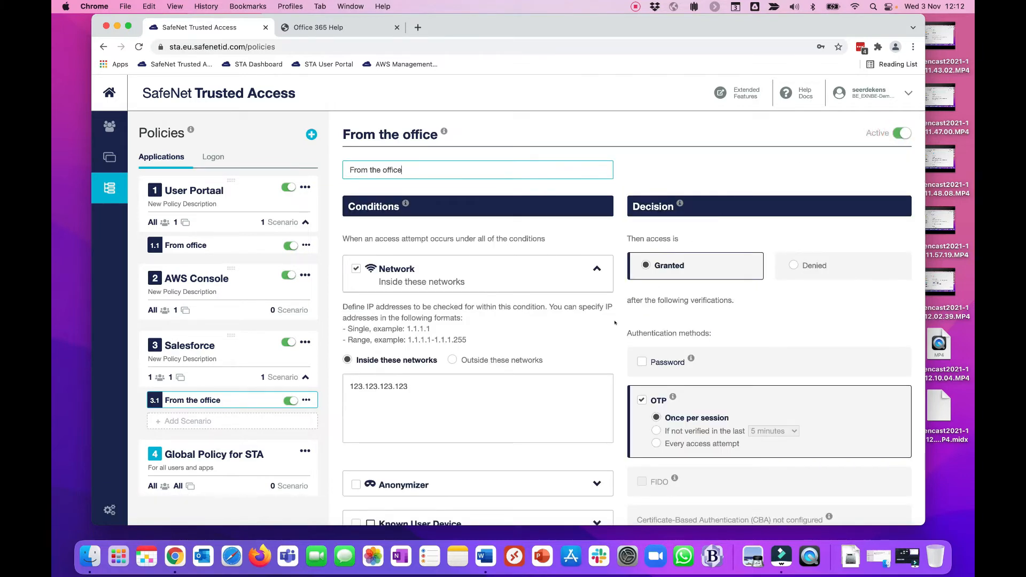
{"action": "scroll", "scroll_direction": "down", "scroll_amount": 3}
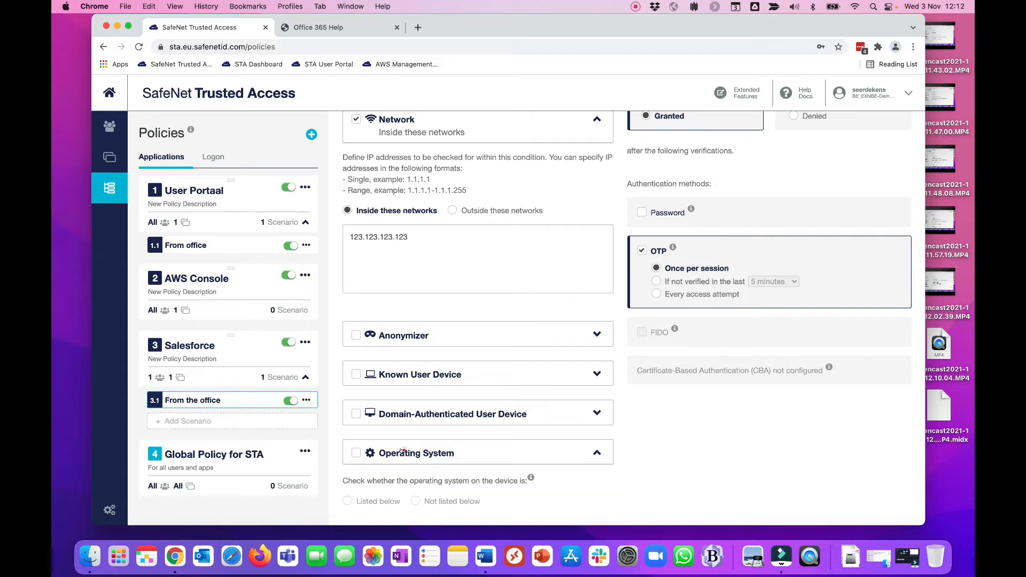
{"action": "scroll", "scroll_direction": "down", "scroll_amount": 3}
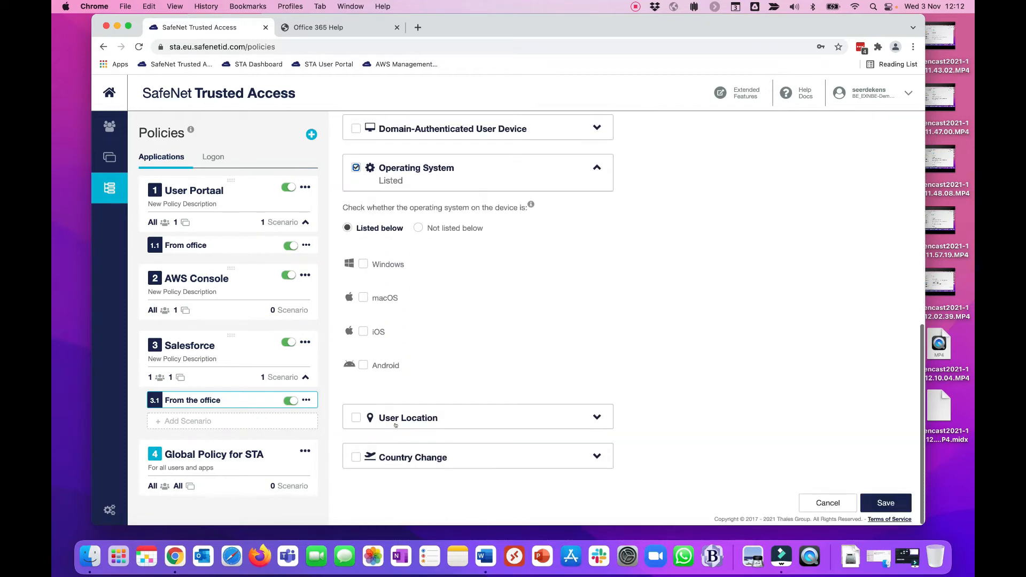
{"action": "left_click", "coordinate": [363, 264]}
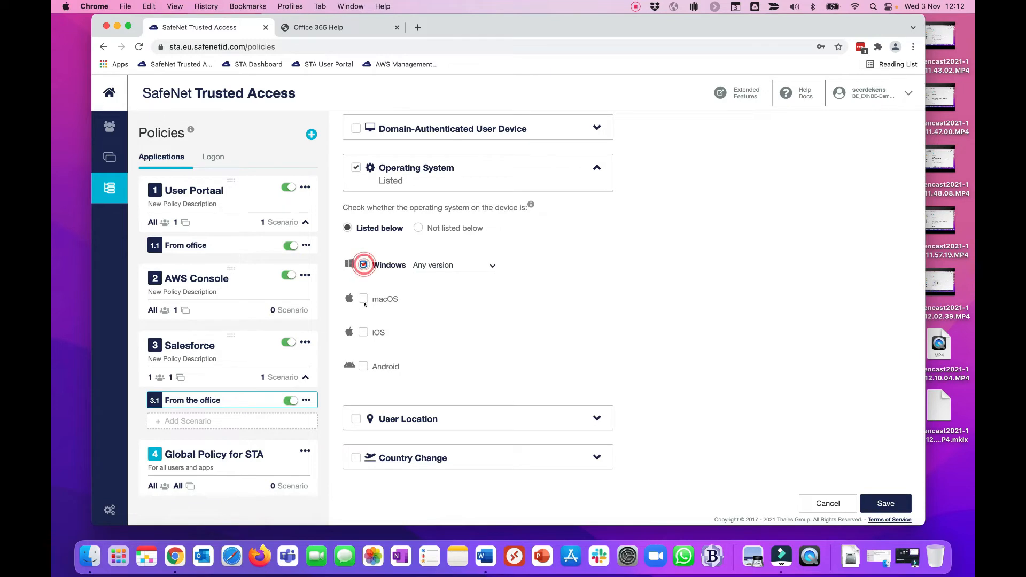
{"action": "left_click", "coordinate": [364, 299]}
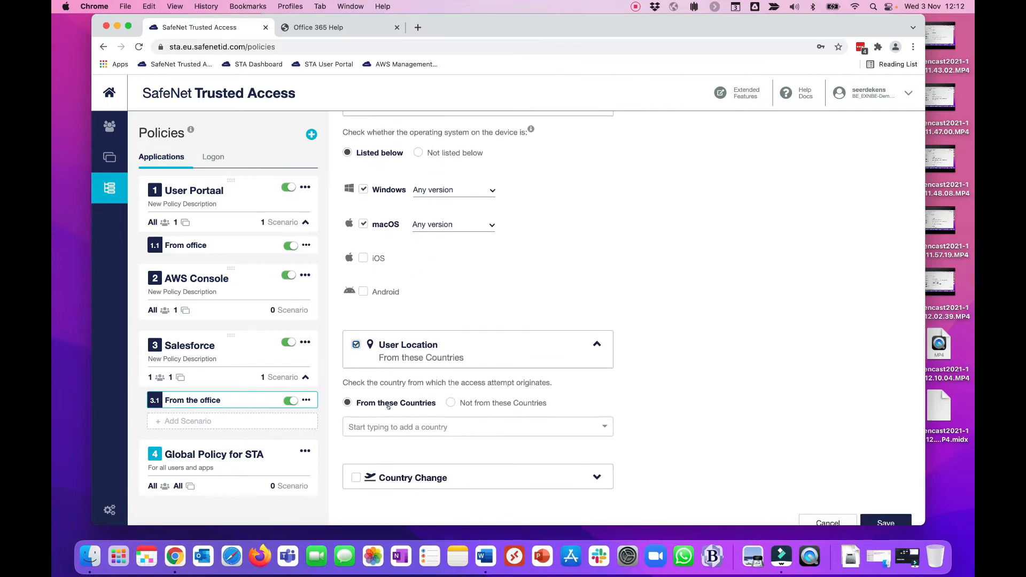
{"action": "left_click", "coordinate": [477, 426]}
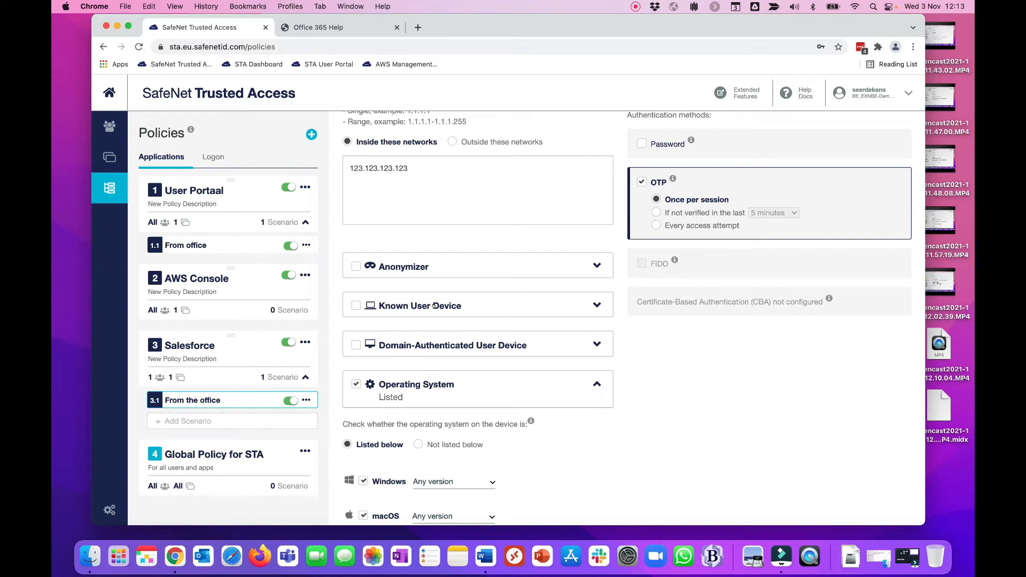
{"action": "scroll", "scroll_direction": "down", "scroll_amount": 3}
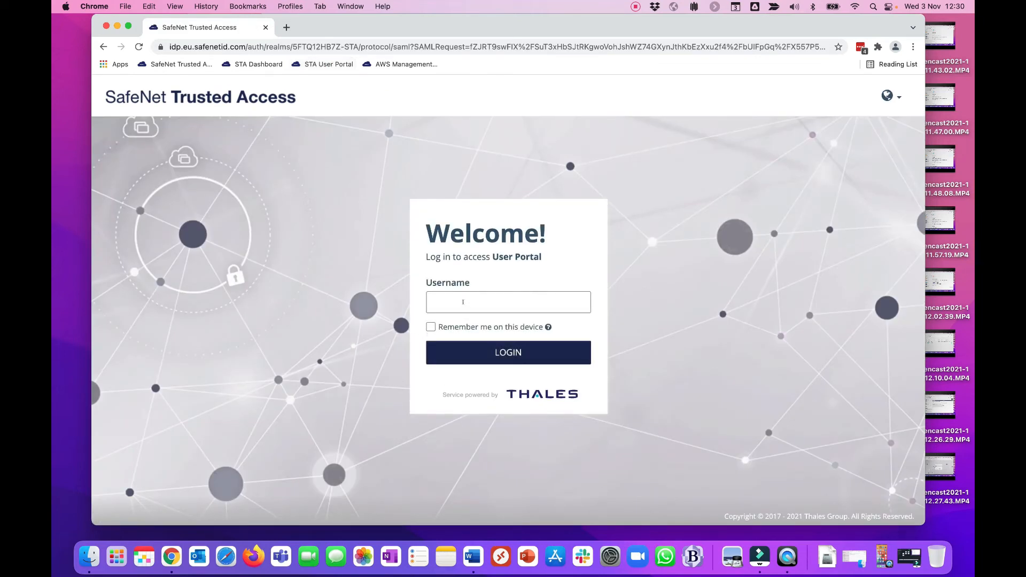
Log in to the User Portal as 'John' and send a push approval request to the phone.
{"action": "left_click", "coordinate": [508, 301]}
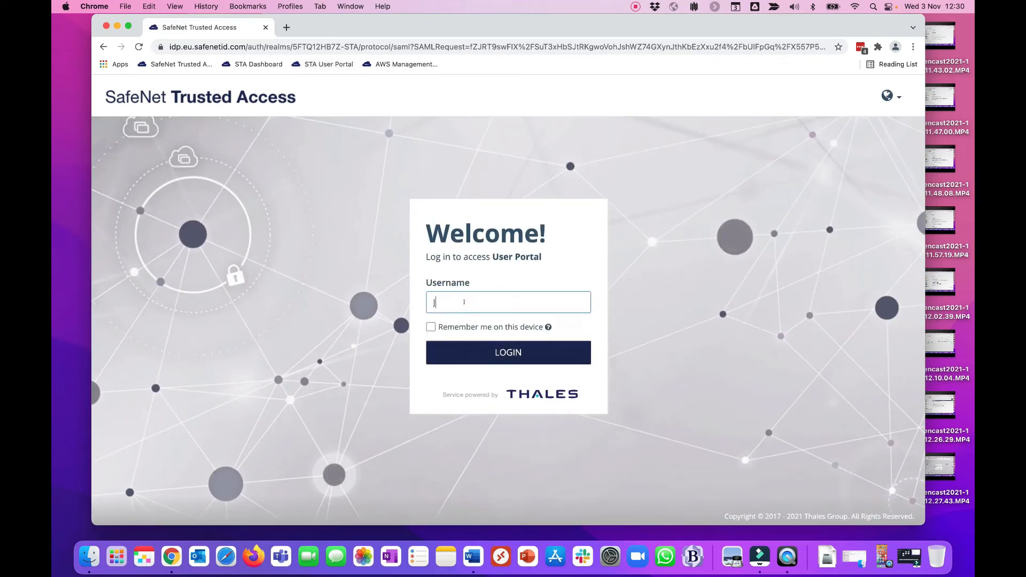
{"action": "type", "text": "John"}
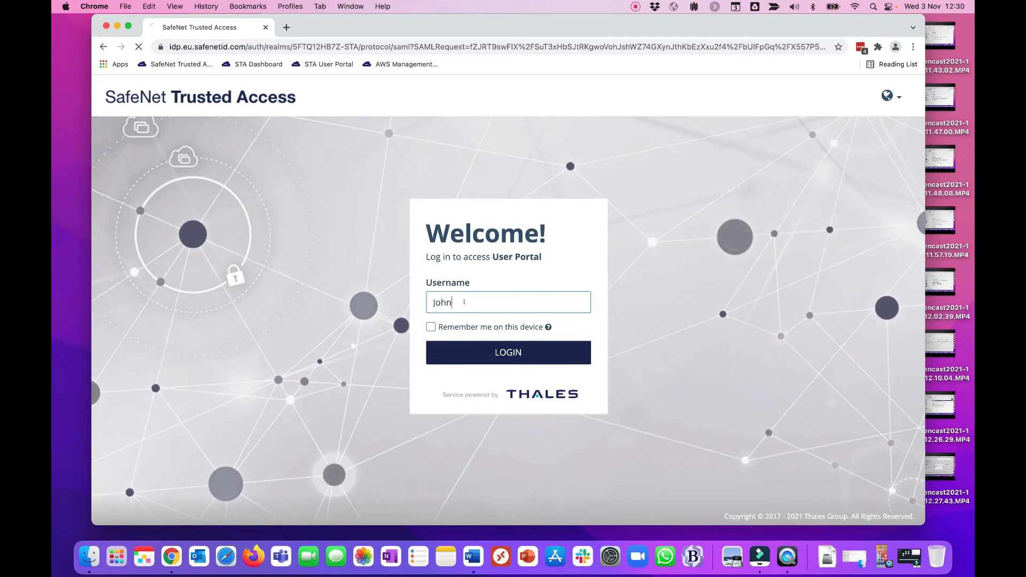
{"action": "left_click", "coordinate": [508, 352]}
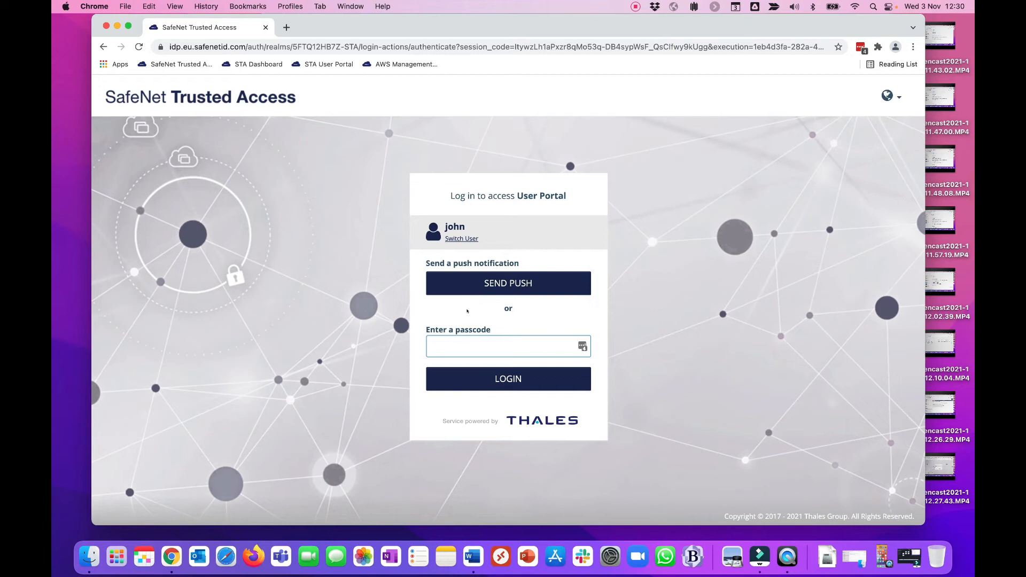
{"action": "mouse_move", "coordinate": [484, 282]}
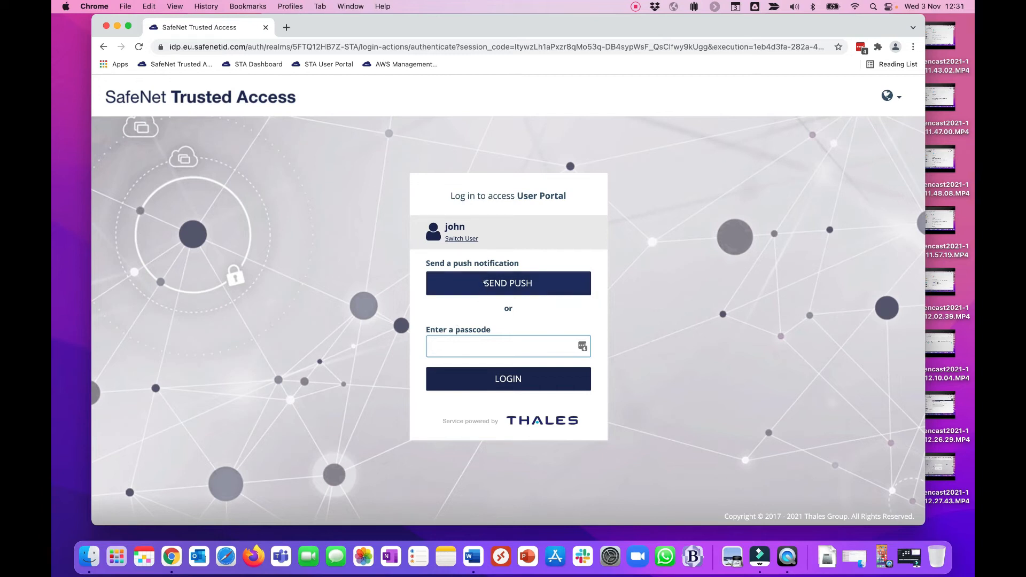
{"action": "left_click", "coordinate": [507, 282]}
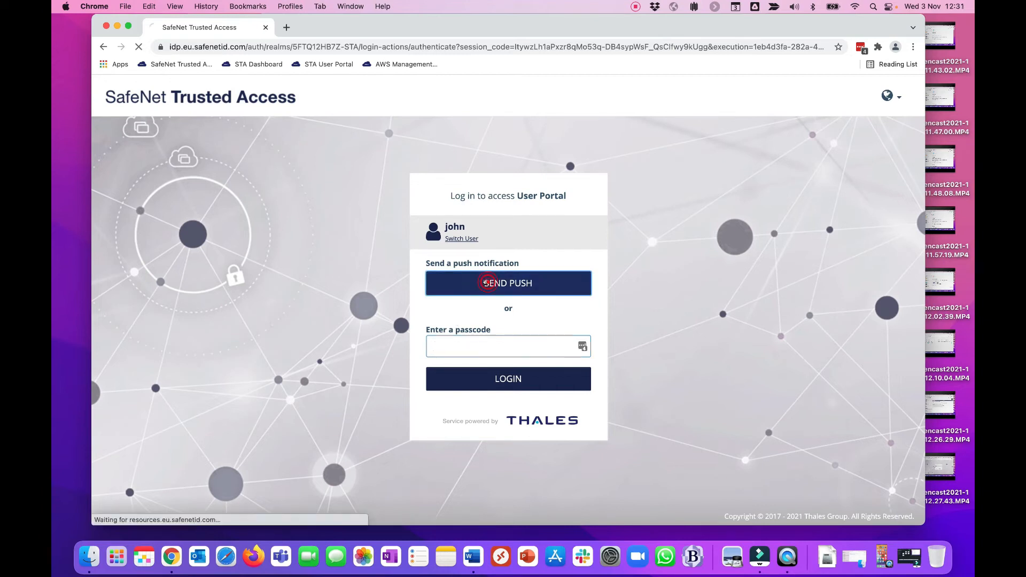
{"action": "left_click", "coordinate": [508, 282]}
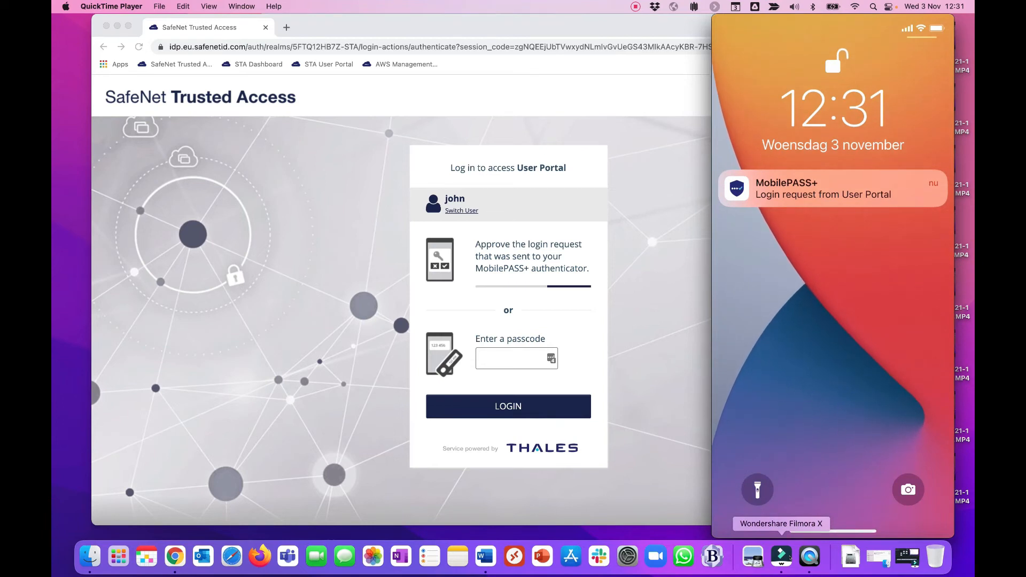
Approve the MobilePASS+ User Portal login request on the mirrored iPhone.
{"action": "left_click", "coordinate": [832, 188]}
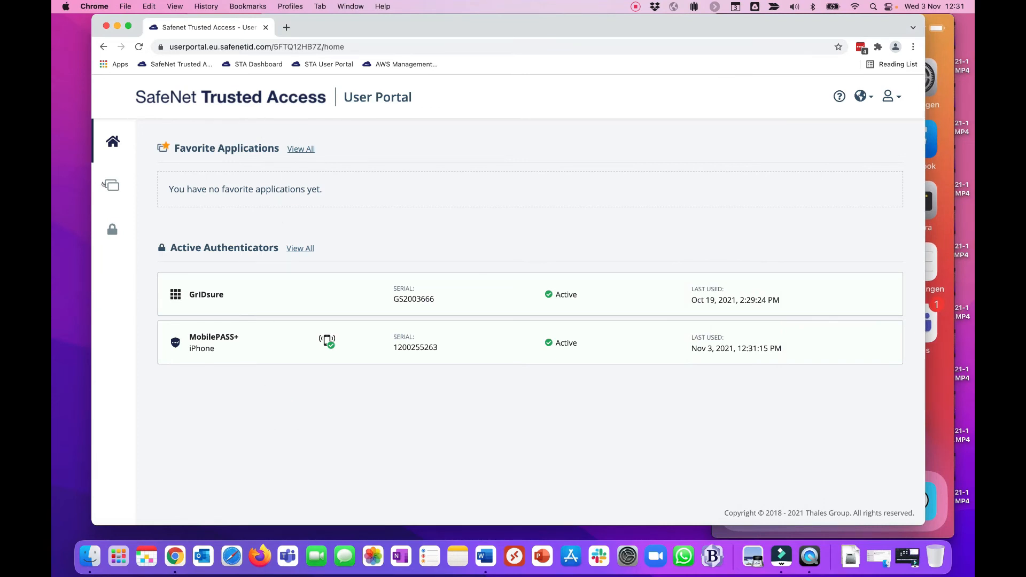
List the user's applications, star AWS and Salesforce as favourites, and launch AWS.
{"action": "left_click", "coordinate": [112, 185]}
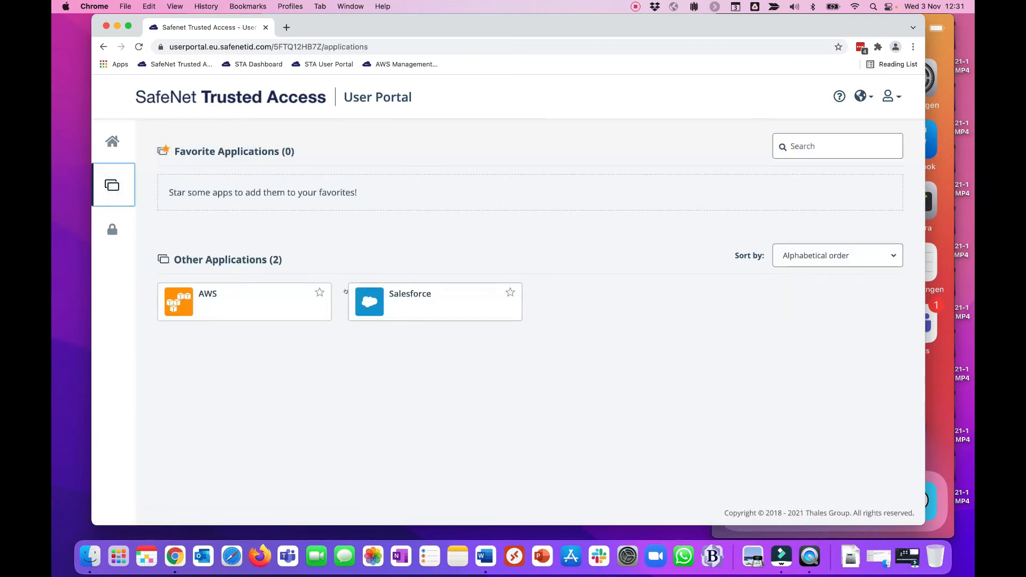
{"action": "left_click", "coordinate": [320, 292]}
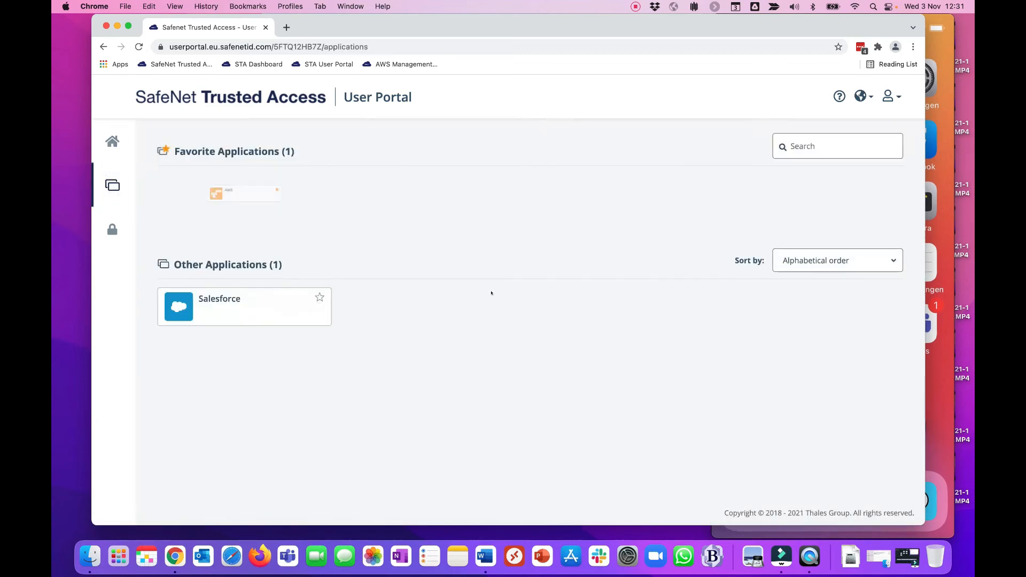
{"action": "left_click", "coordinate": [319, 298]}
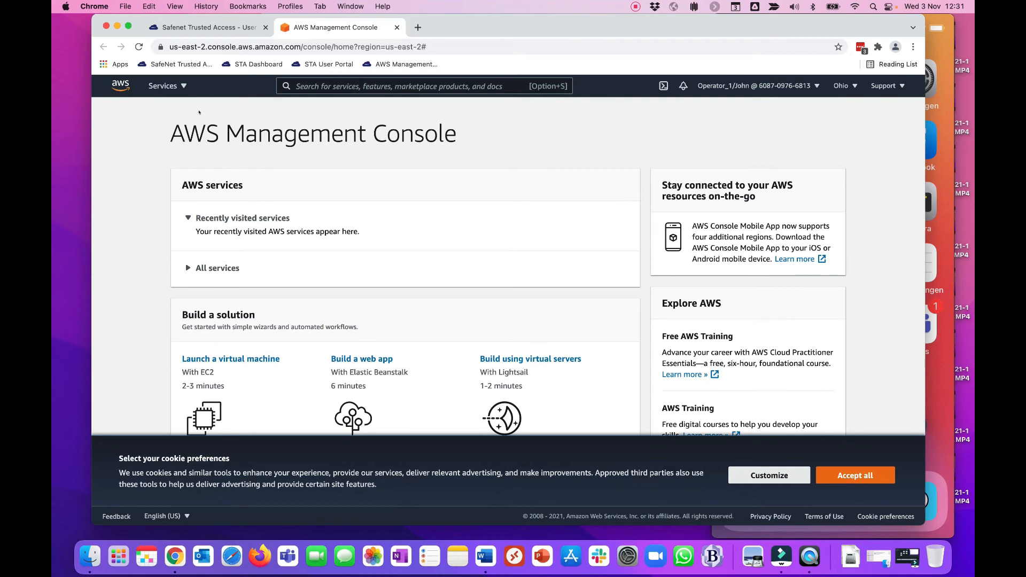
Return from the AWS Management Console home to the SafeNet Trusted Access User Portal tab.
{"action": "left_click", "coordinate": [206, 27]}
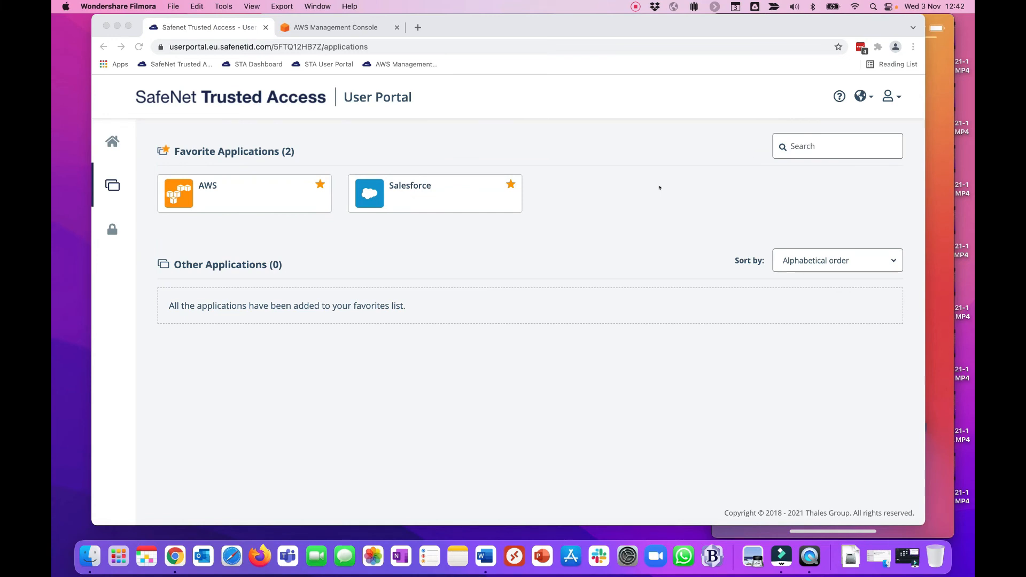
{"action": "mouse_move", "coordinate": [568, 225]}
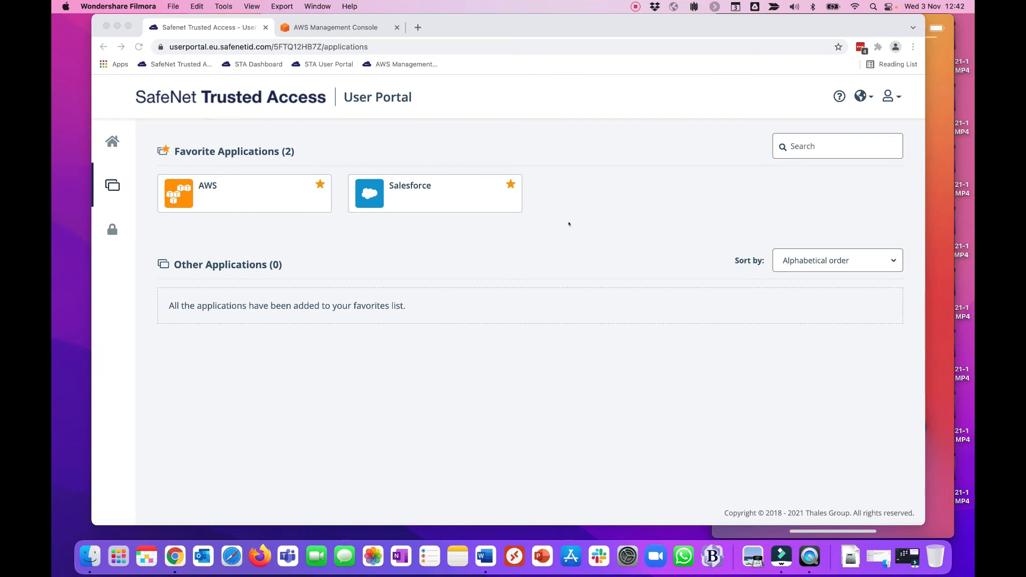
{"action": "mouse_move", "coordinate": [548, 244]}
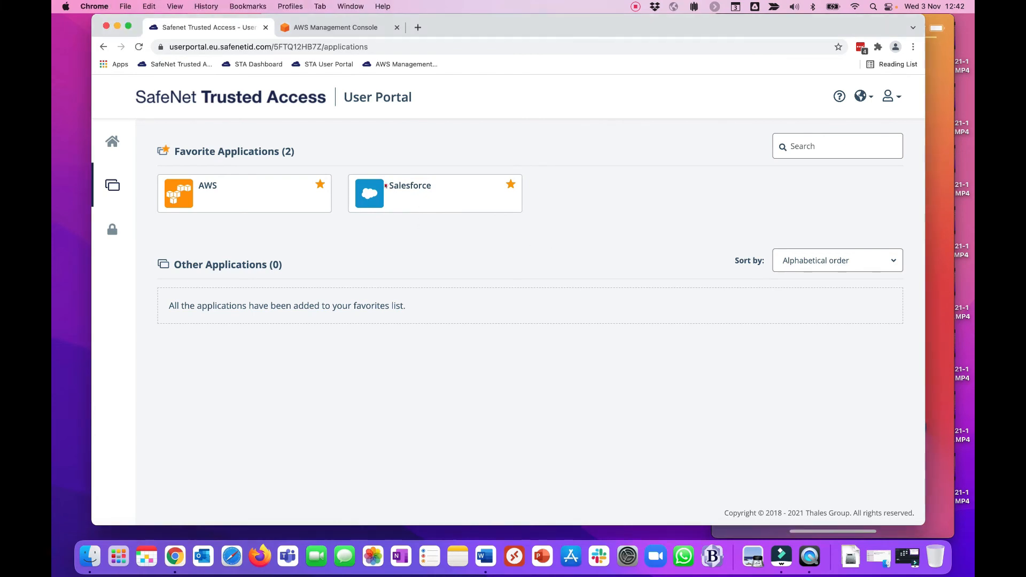
Launch Salesforce from the favourites and submit John's domain password.
{"action": "left_click", "coordinate": [435, 193]}
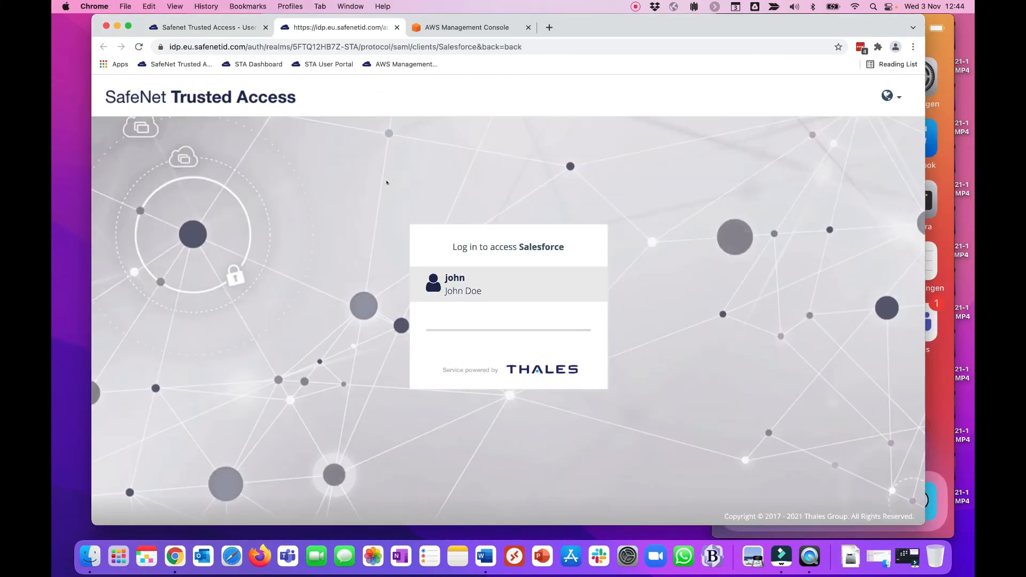
{"action": "left_click", "coordinate": [507, 287]}
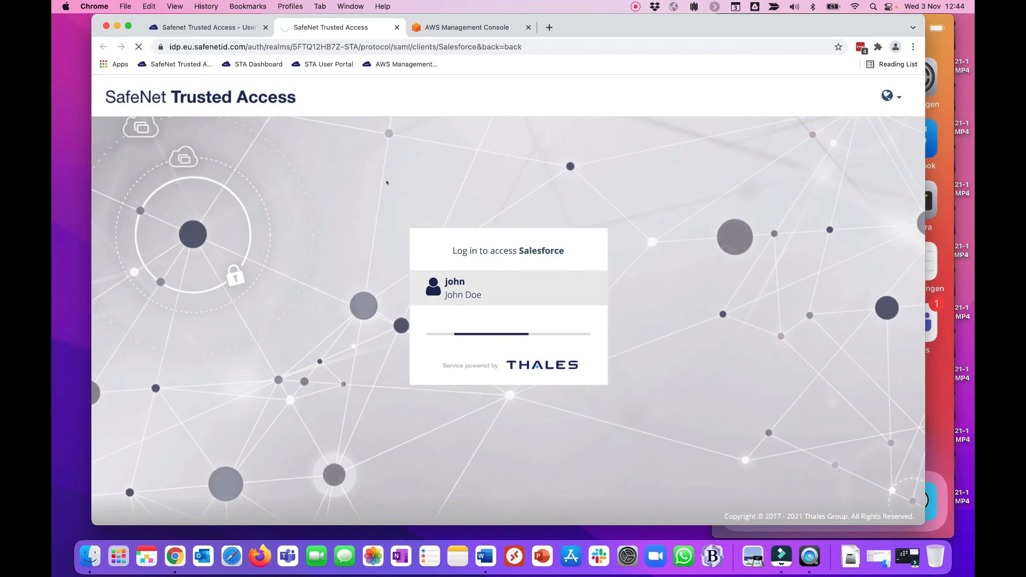
{"action": "left_click", "coordinate": [454, 281]}
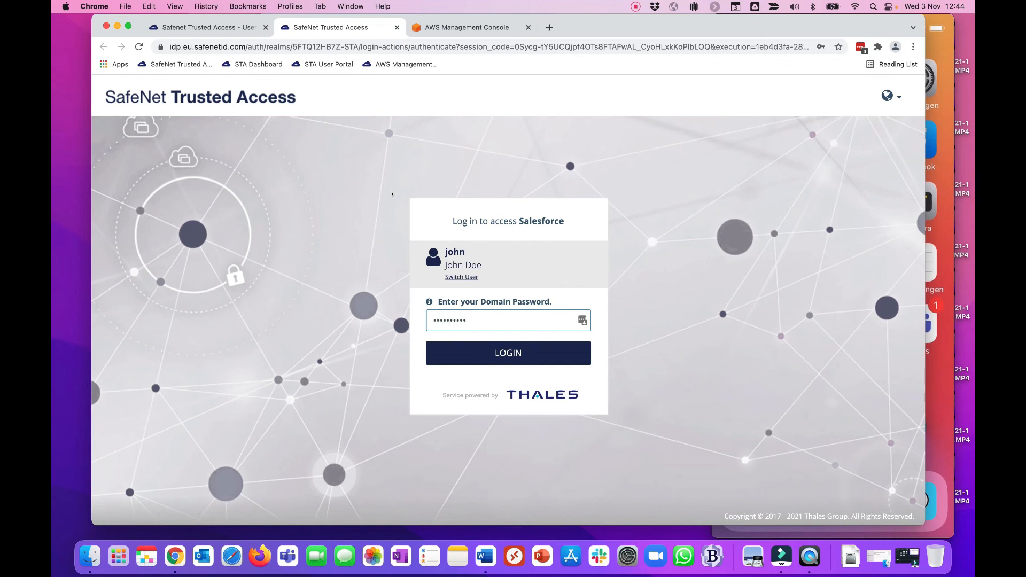
{"action": "left_click", "coordinate": [508, 353]}
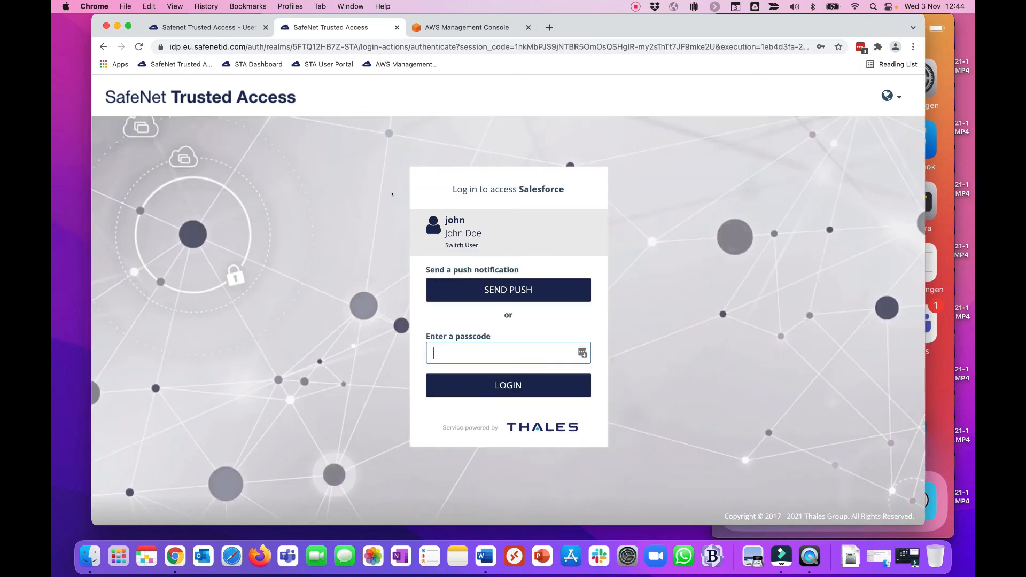
Send a push approval request to the phone for MobilePASS+ confirmation.
{"action": "left_click", "coordinate": [508, 290]}
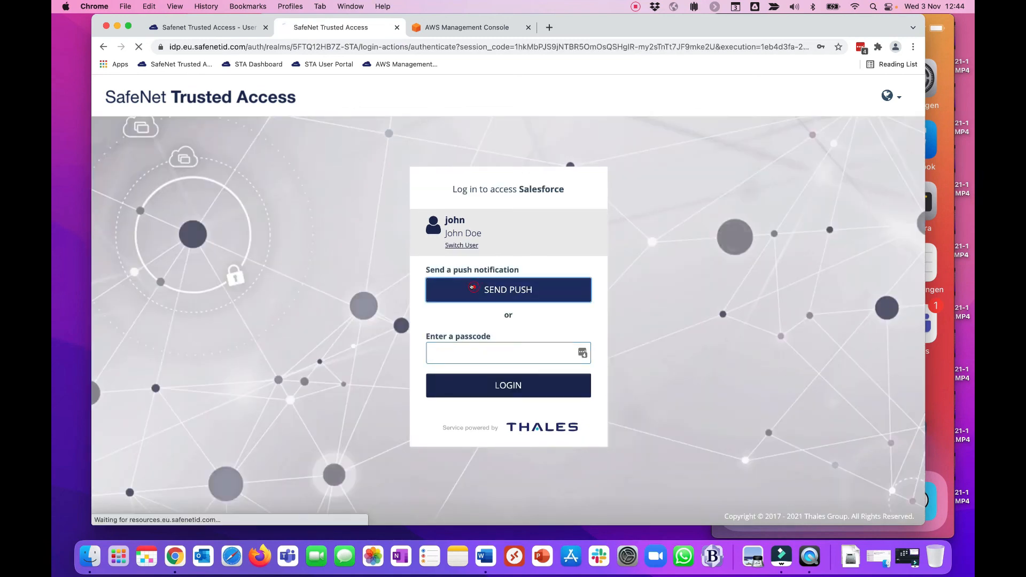
{"action": "left_click", "coordinate": [508, 290]}
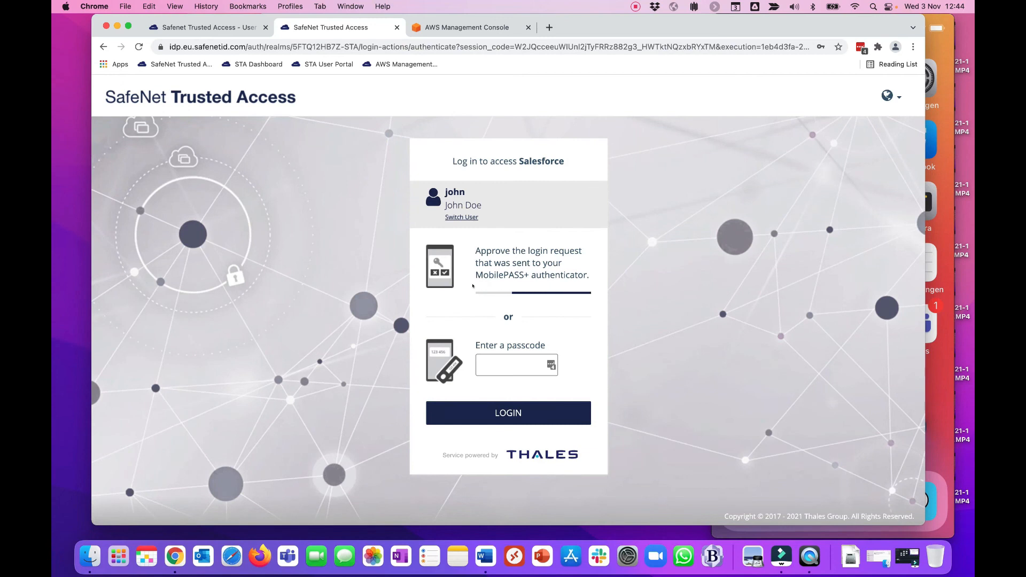